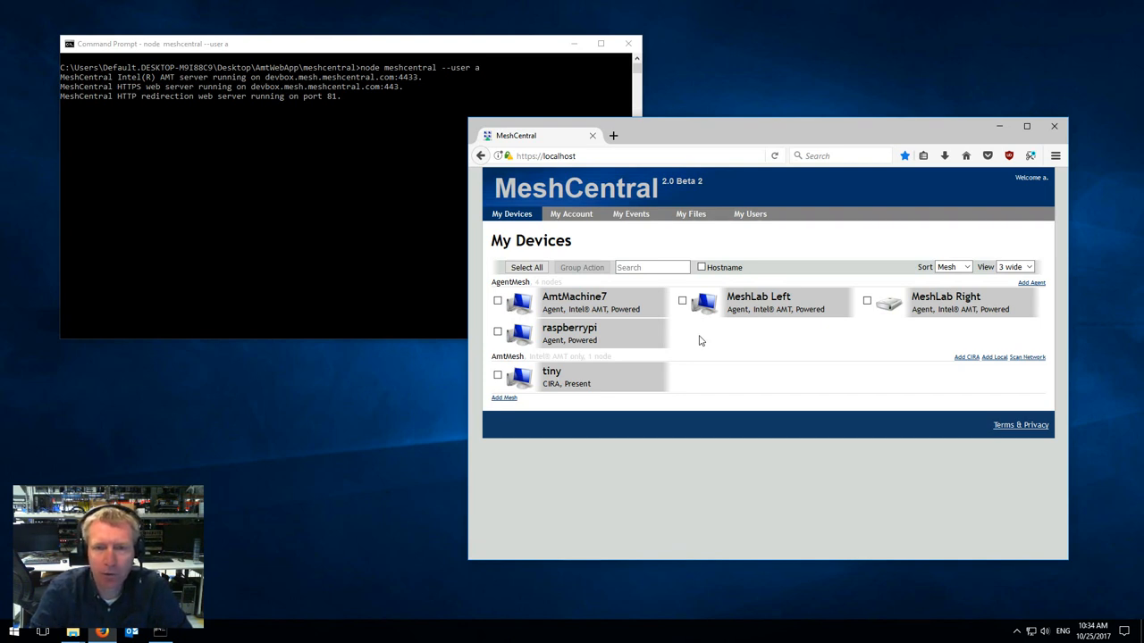
pyautogui.moveTo(609, 311)
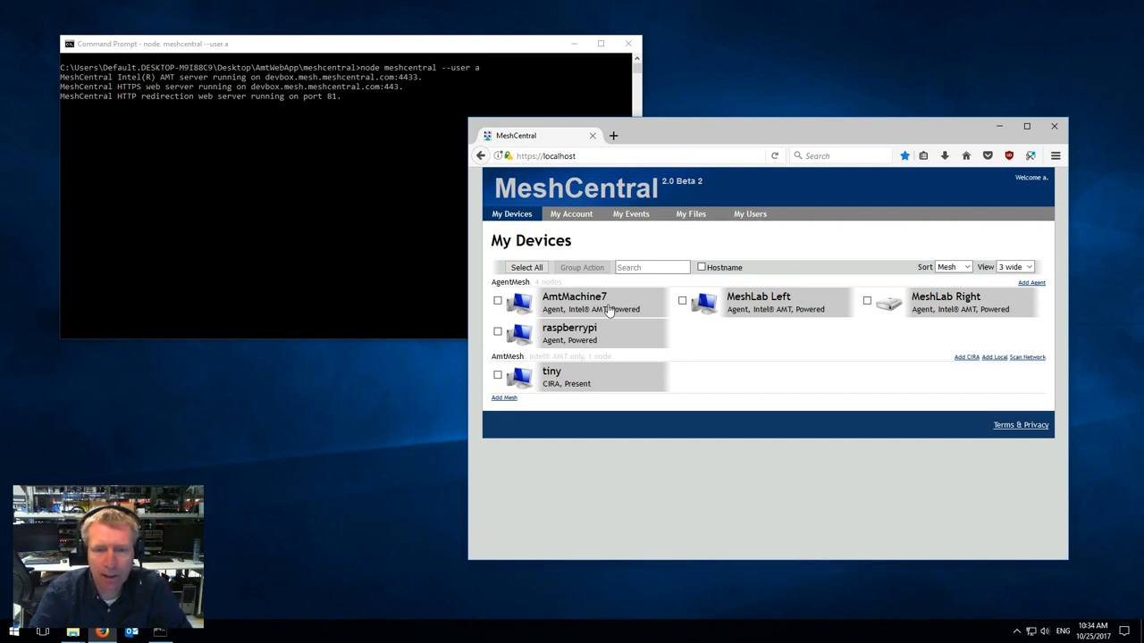
# Open the AmtMachine7 device's General page from My Devices
pyautogui.click(573, 296)
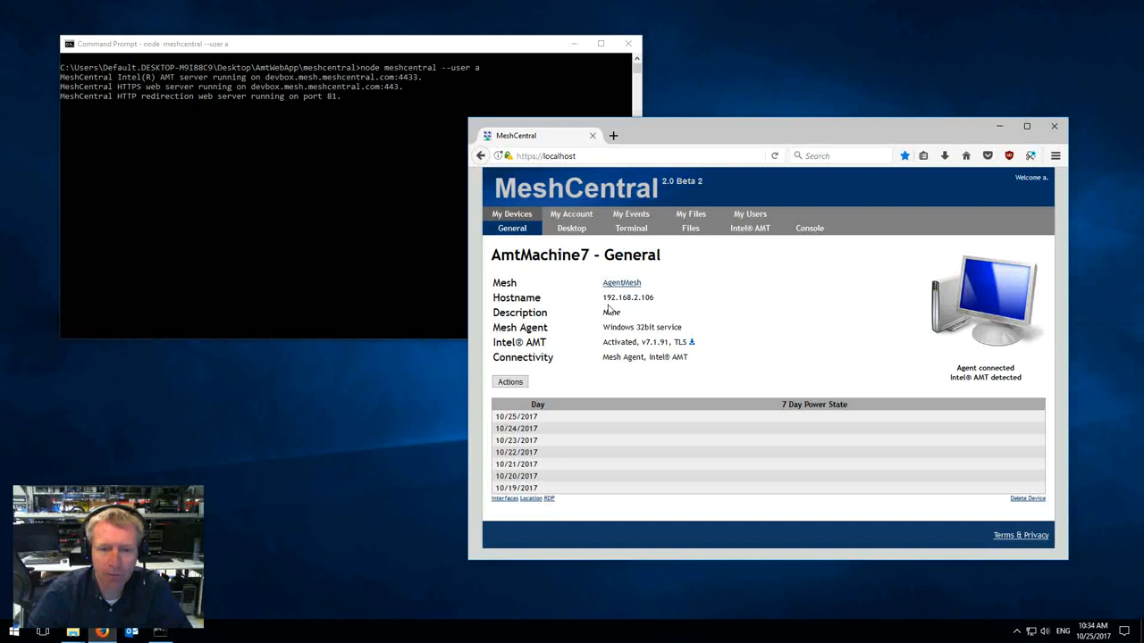
pyautogui.moveTo(551, 500)
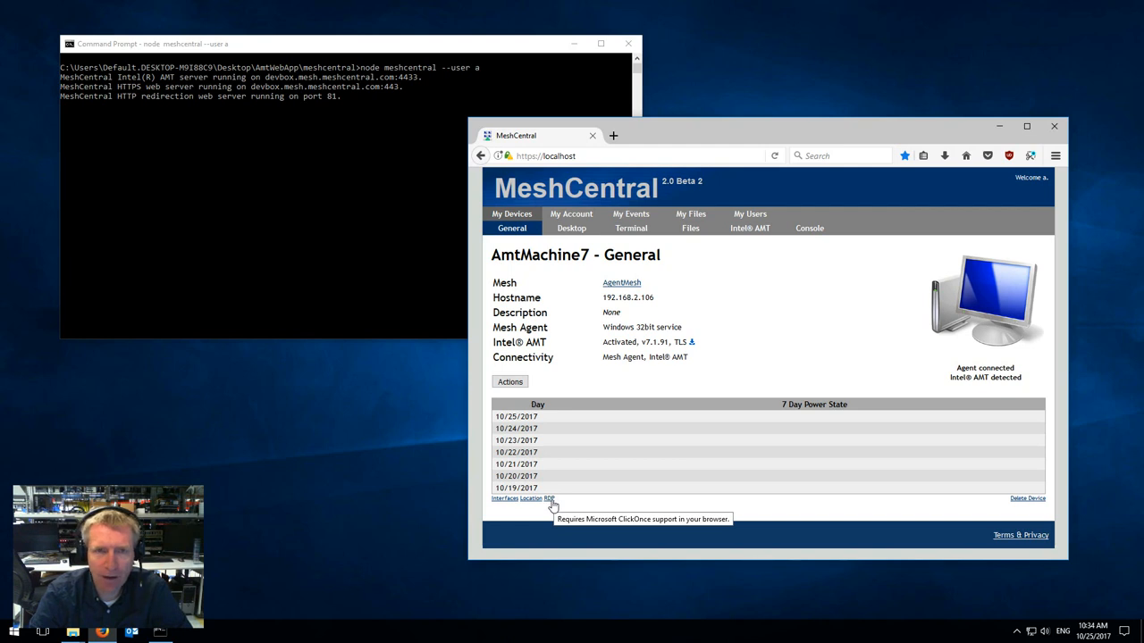
pyautogui.moveTo(958, 375)
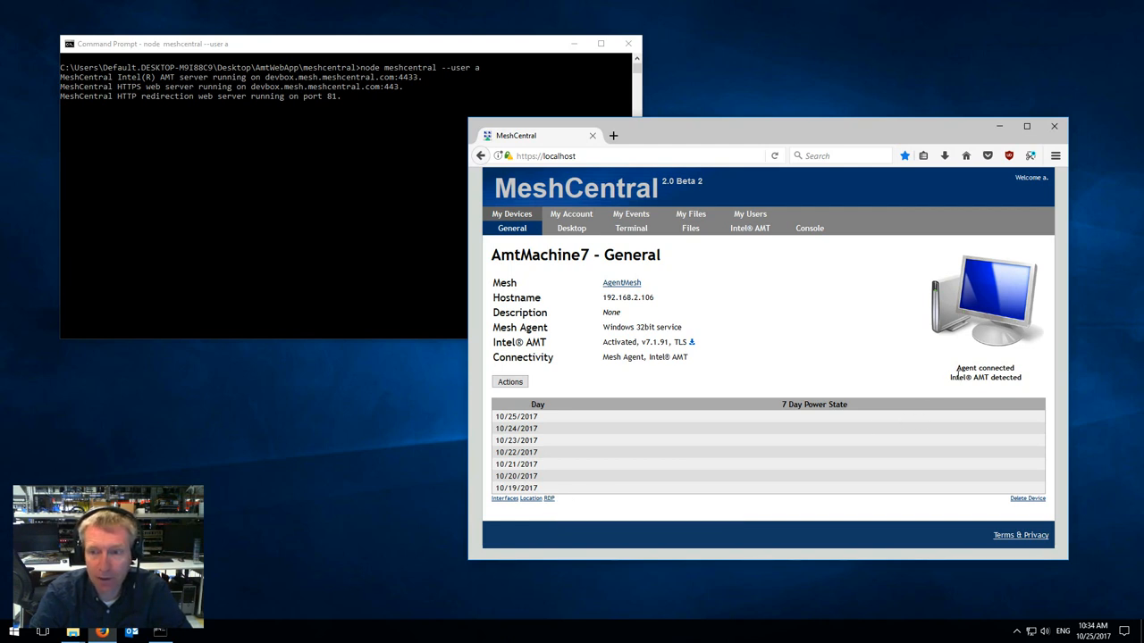
pyautogui.moveTo(984, 372)
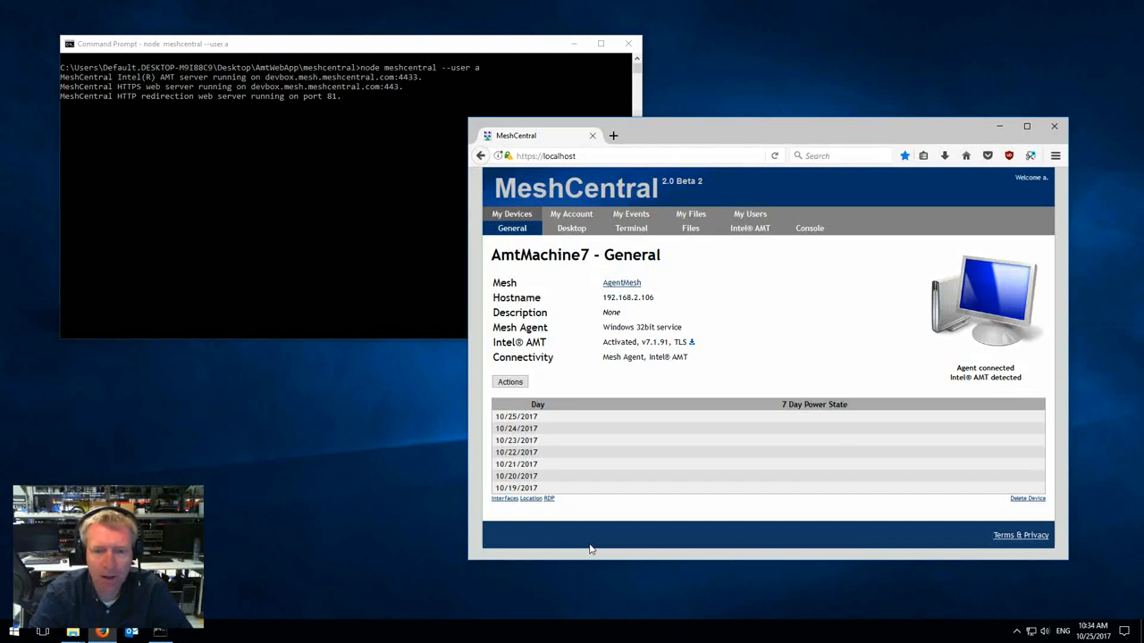
# Launch RDP to AmtMachine7 and run MeshMiniRouter via ClickOnce Install
pyautogui.click(549, 499)
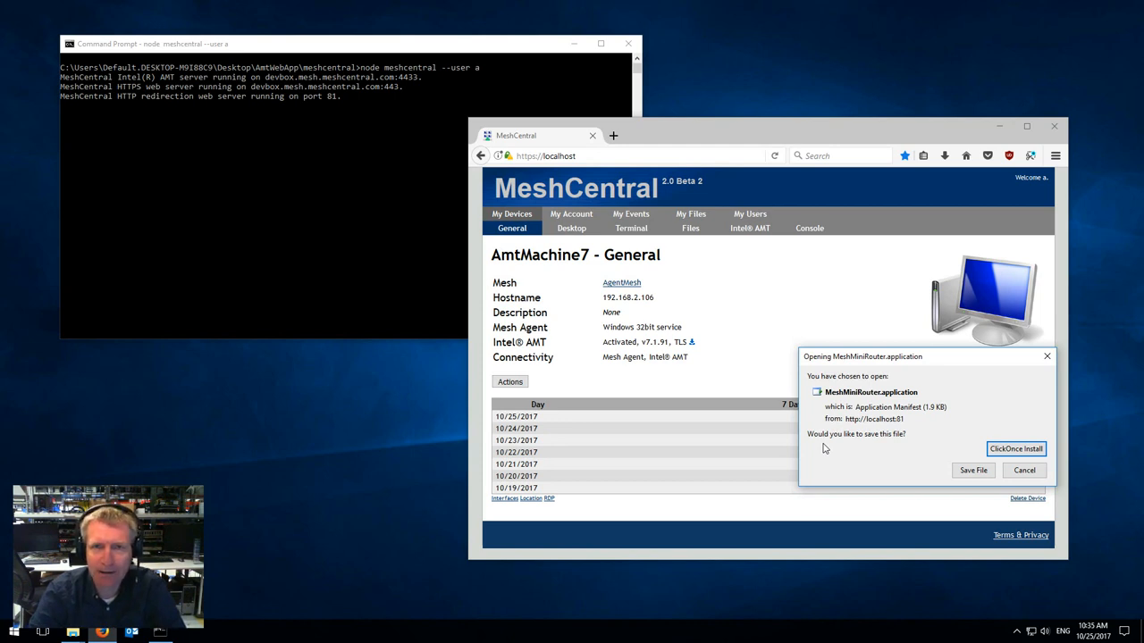
pyautogui.moveTo(1008, 447)
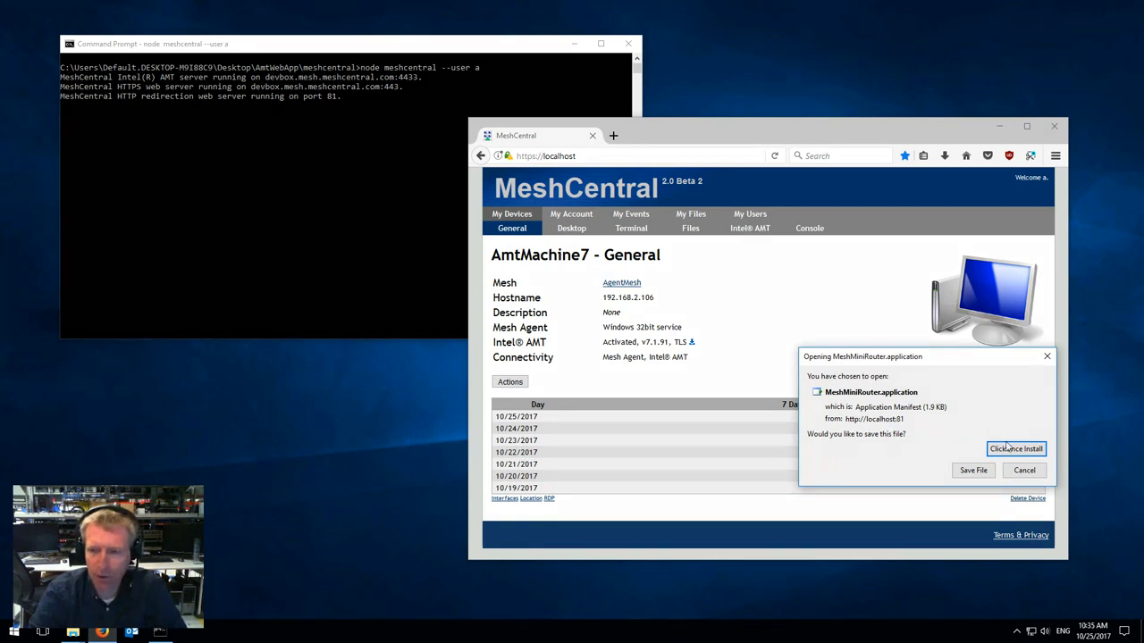
pyautogui.click(1015, 449)
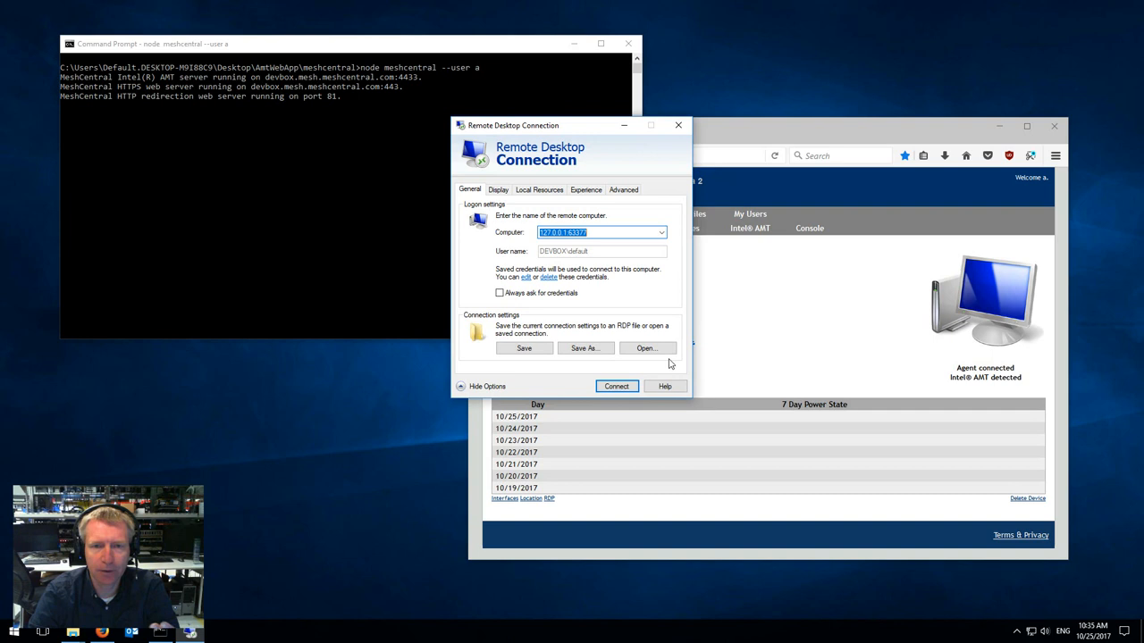
pyautogui.moveTo(643, 348)
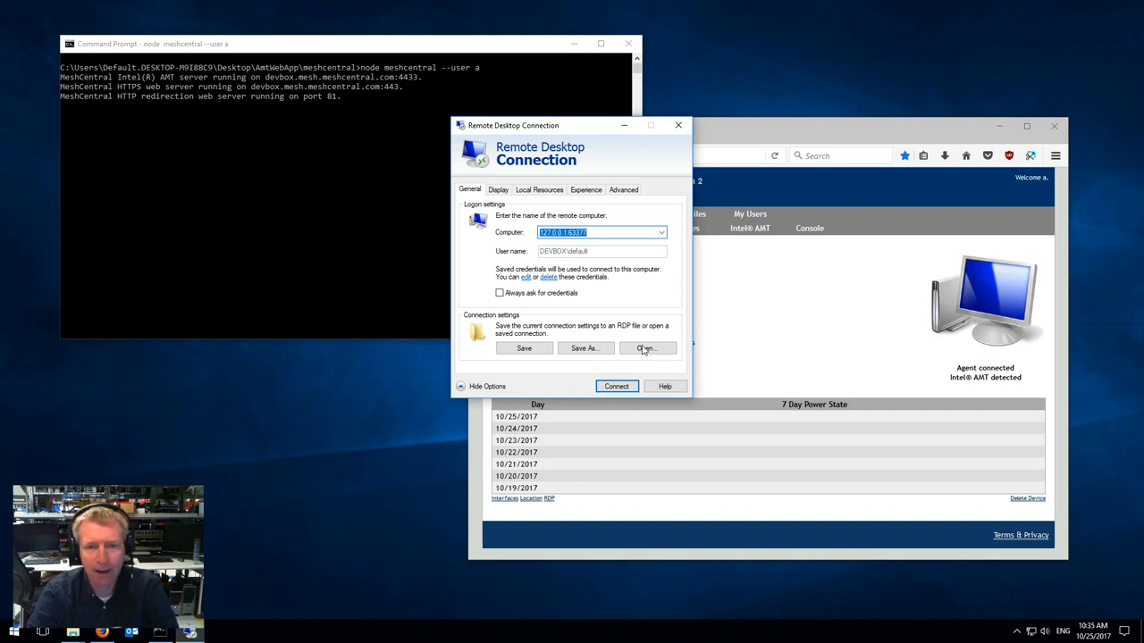
pyautogui.moveTo(563, 266)
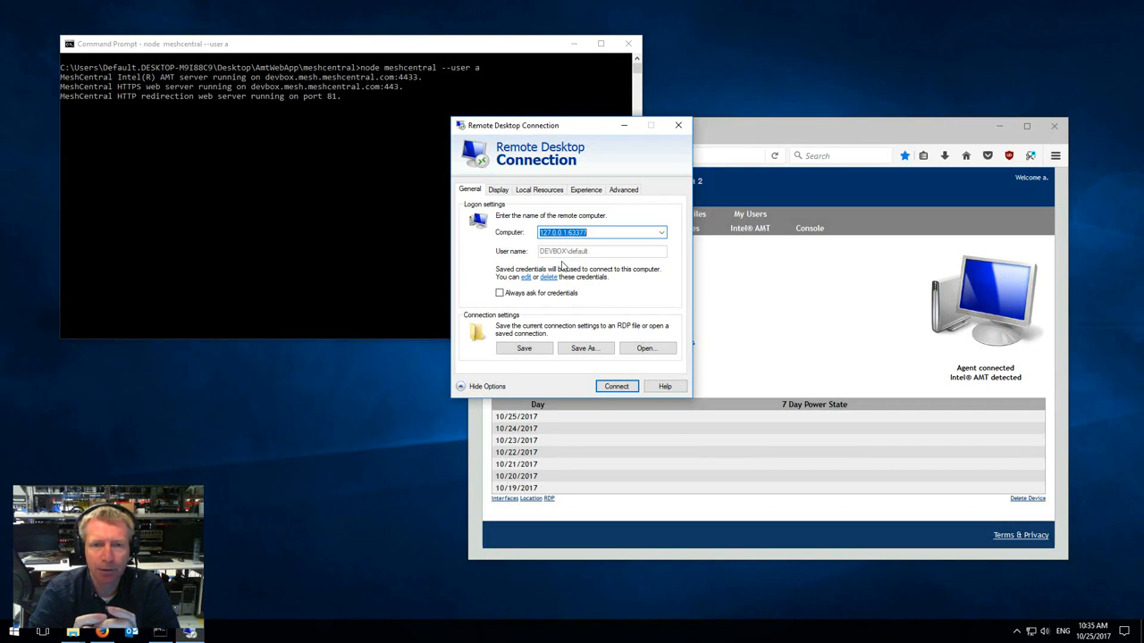
pyautogui.moveTo(504, 160)
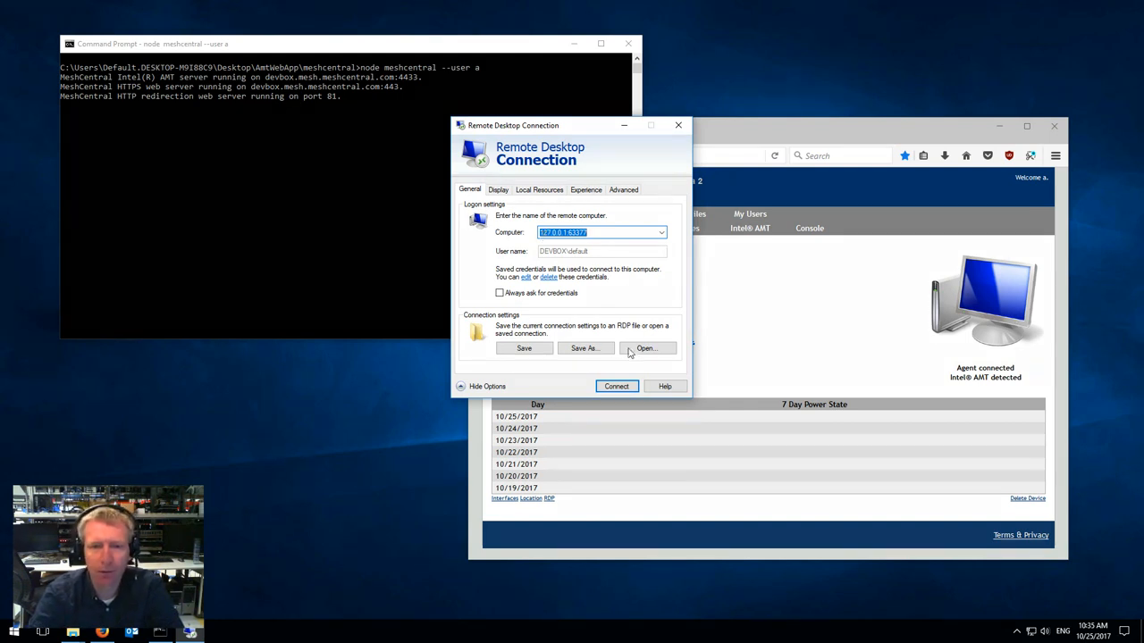
# Connect Remote Desktop to the forwarded 127.0.0.1 address and proceed past the prompt
pyautogui.click(616, 386)
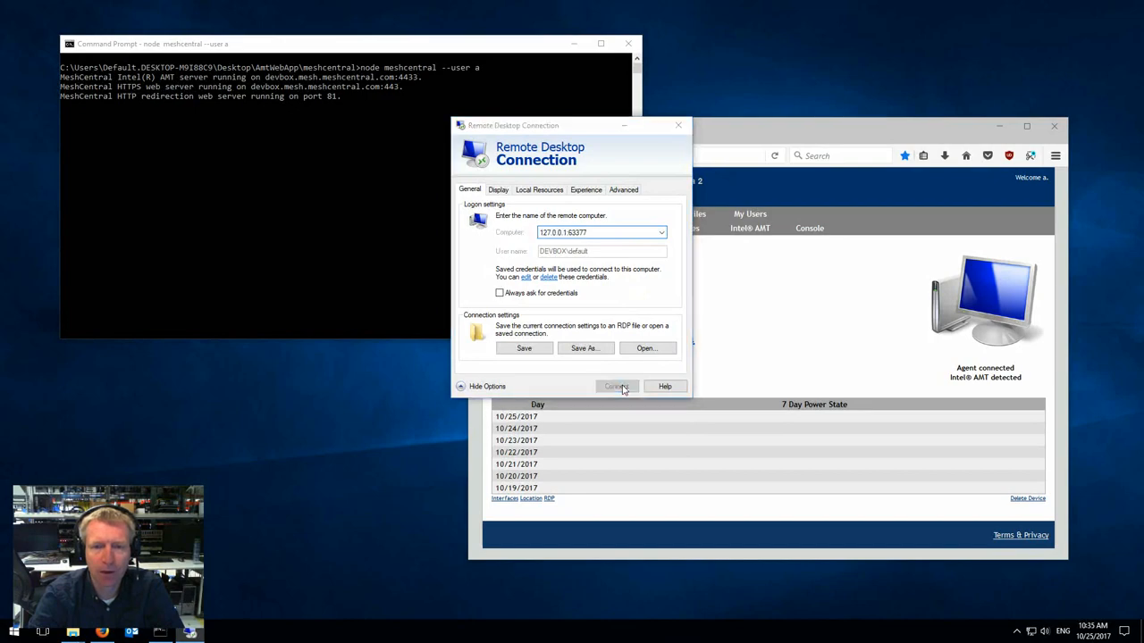
pyautogui.click(615, 386)
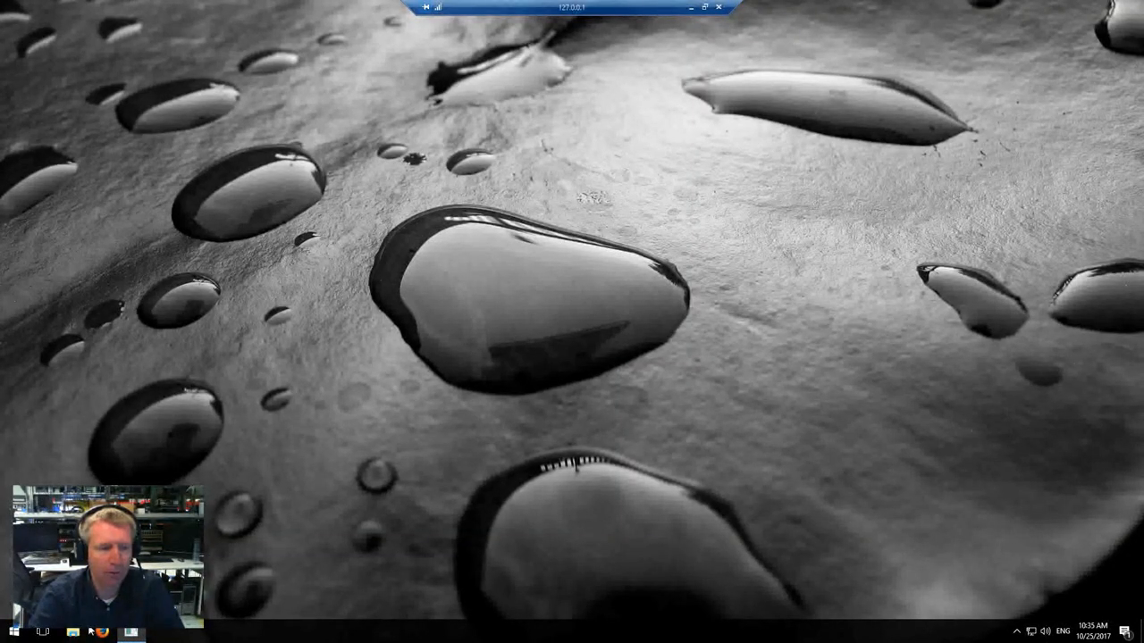
# Leave full screen to view AmtMachine7's desktop, then close the remote session
pyautogui.click(73, 633)
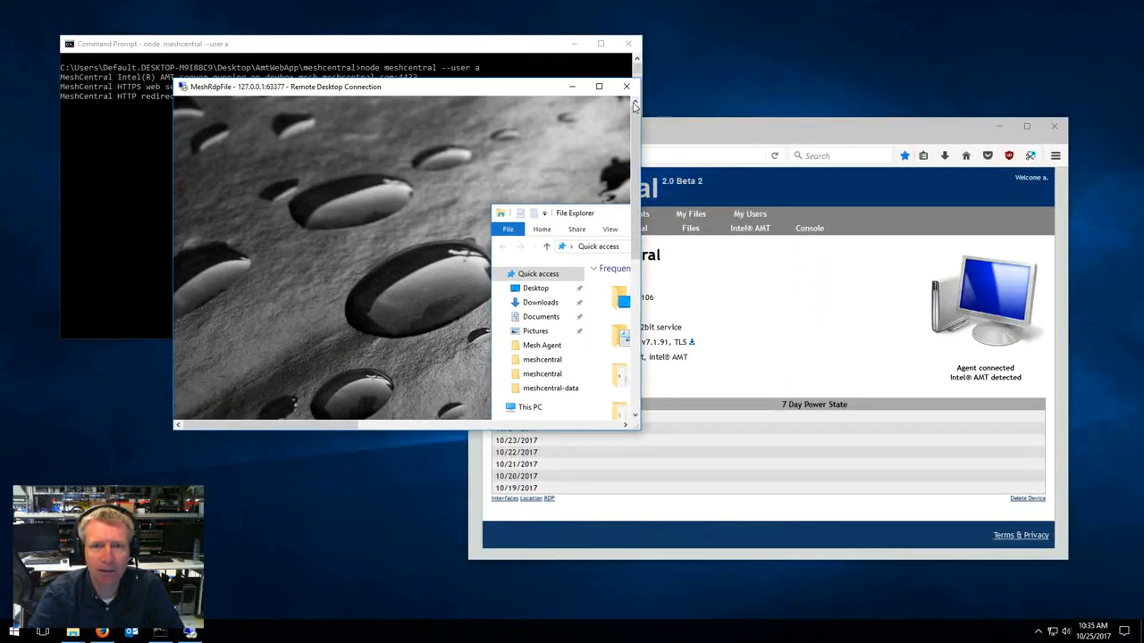
pyautogui.click(625, 86)
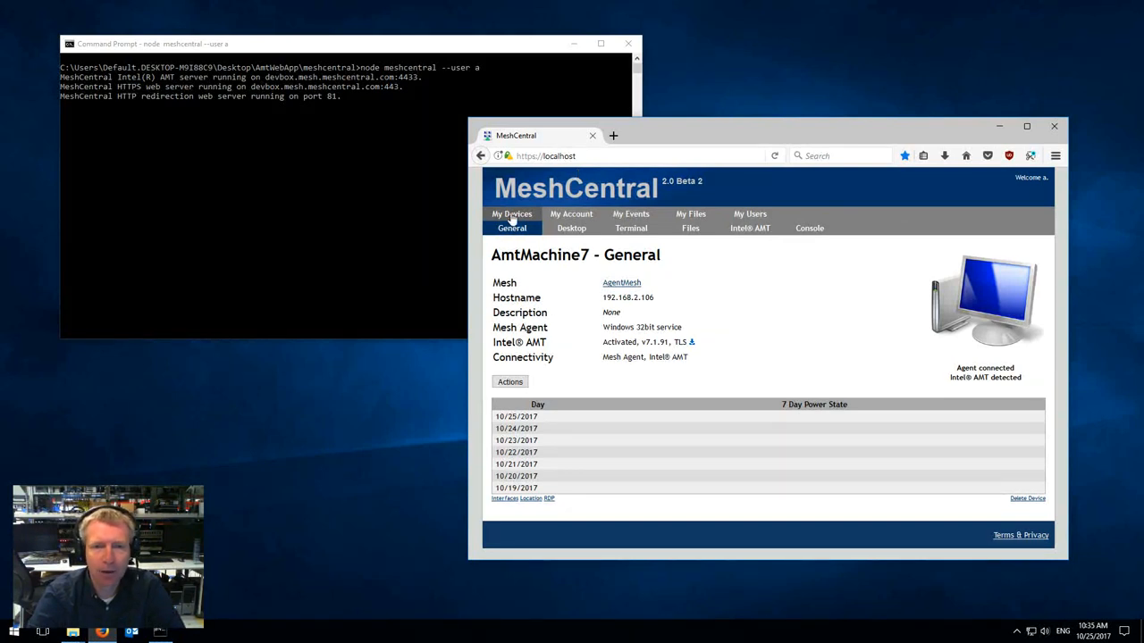
# Return to My Devices and open the raspberrypi device page
pyautogui.click(511, 214)
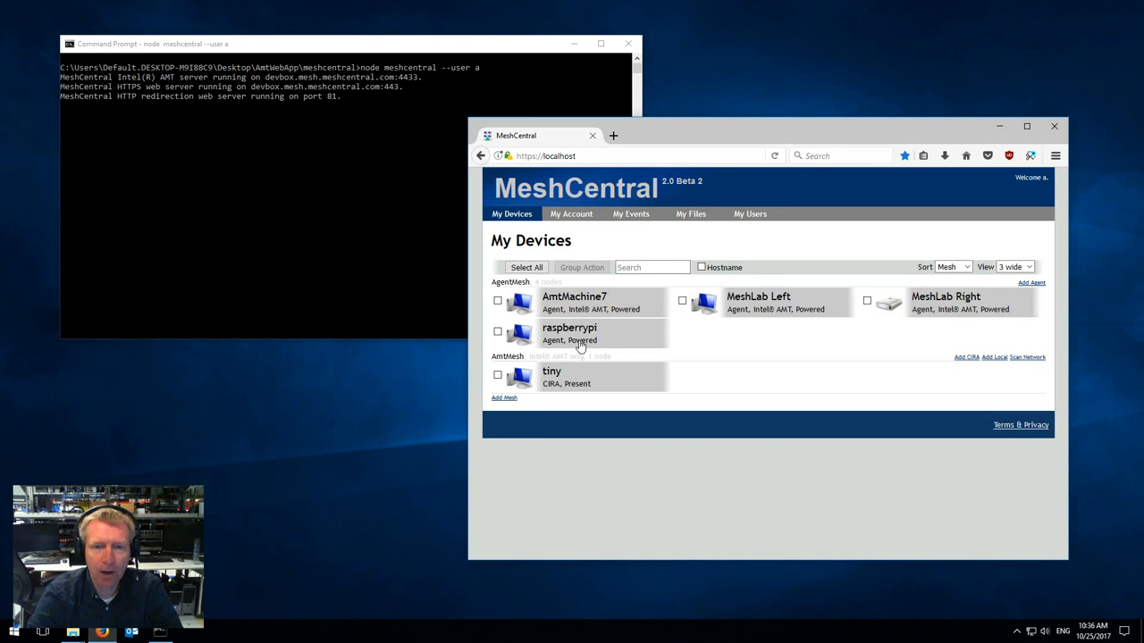
pyautogui.click(568, 329)
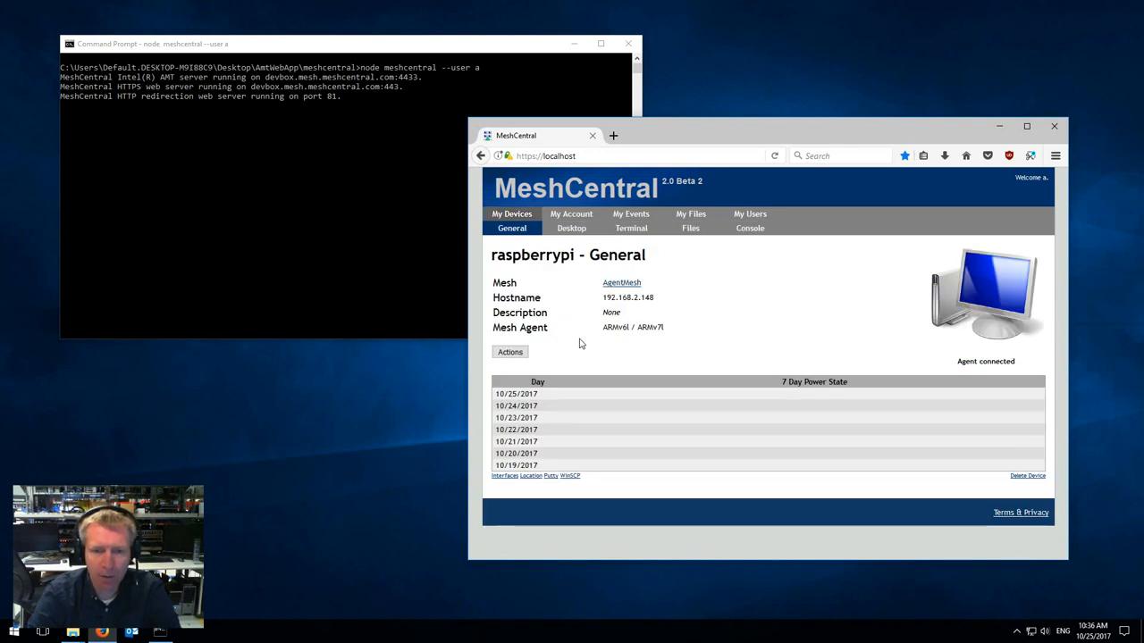
pyautogui.moveTo(550, 482)
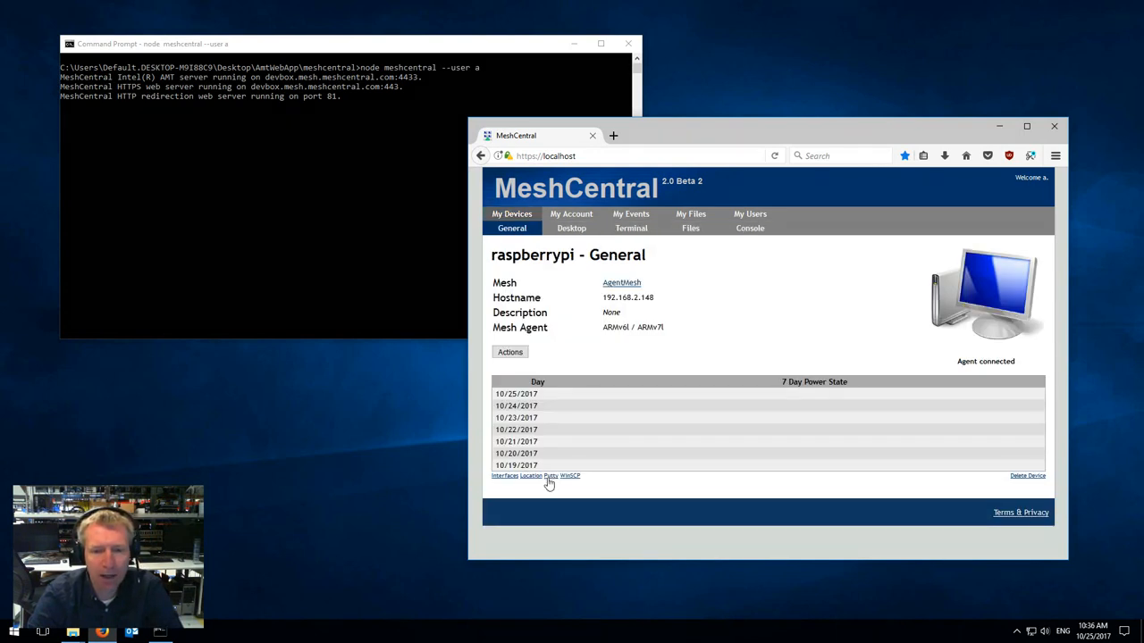
pyautogui.moveTo(568, 475)
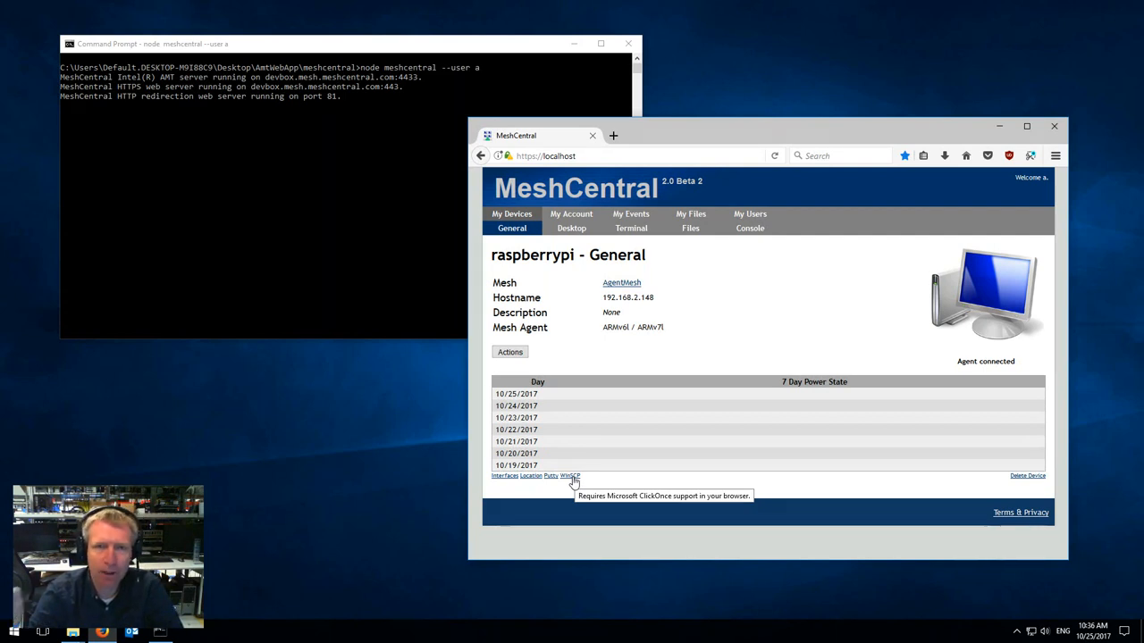
pyautogui.moveTo(565, 481)
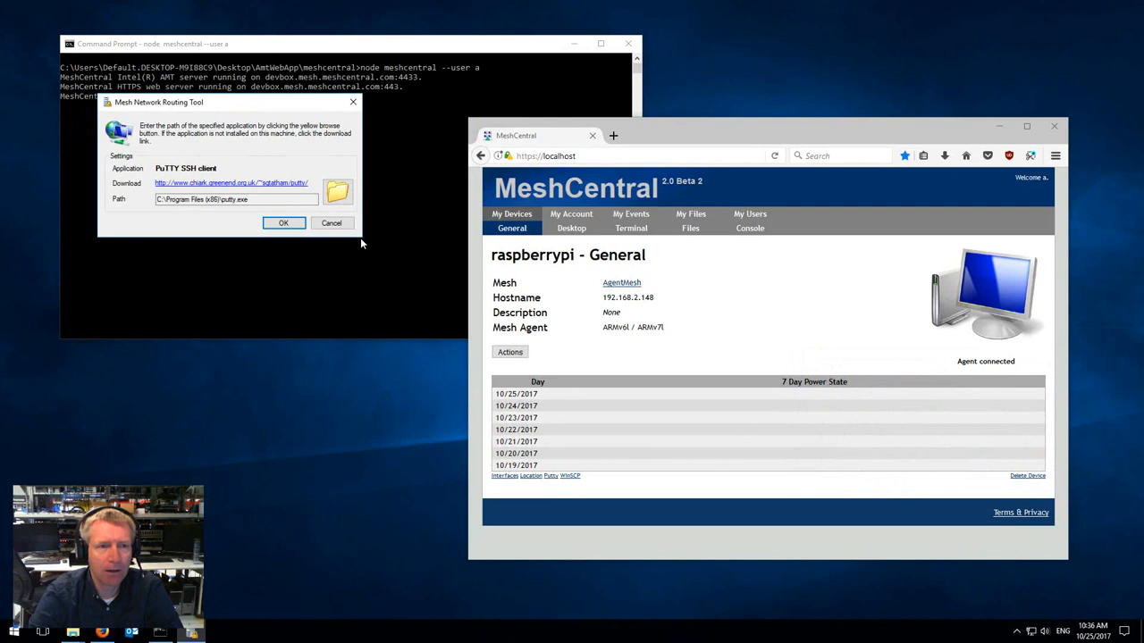
# Accept the PuTTY executable path as SSH client and allow PuTTY to run
pyautogui.click(236, 198)
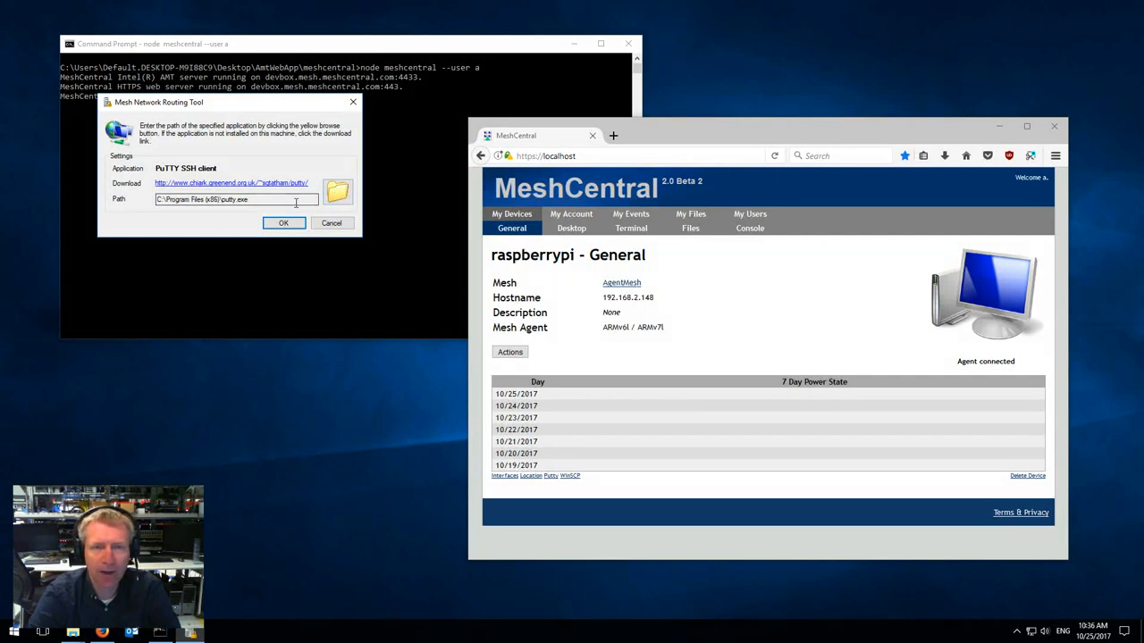
pyautogui.tripleClick(236, 200)
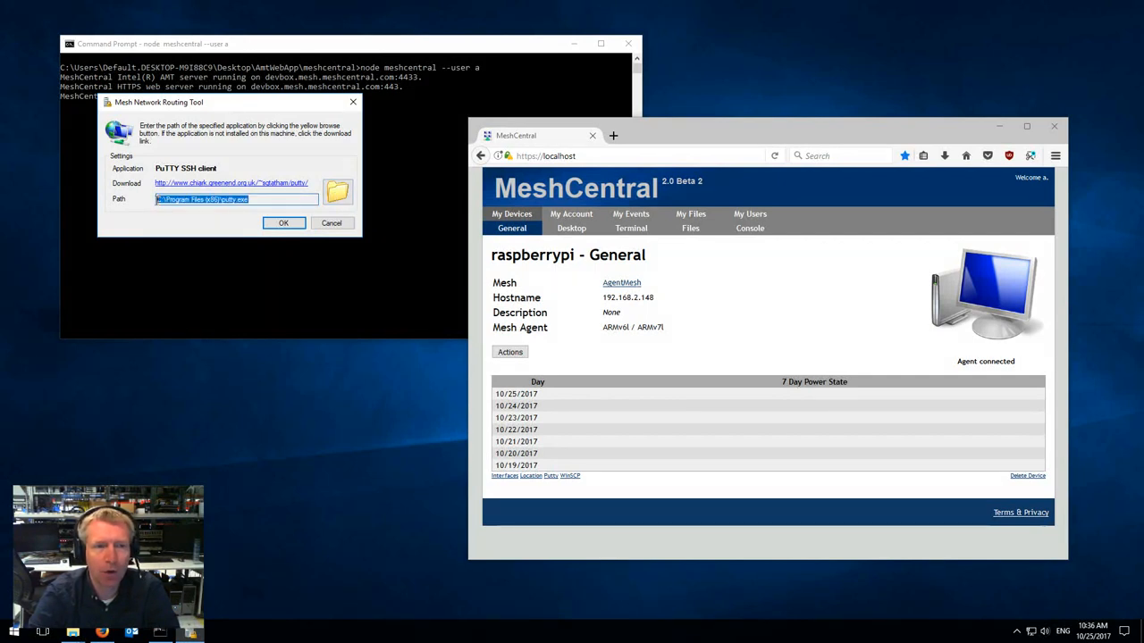
pyautogui.click(236, 198)
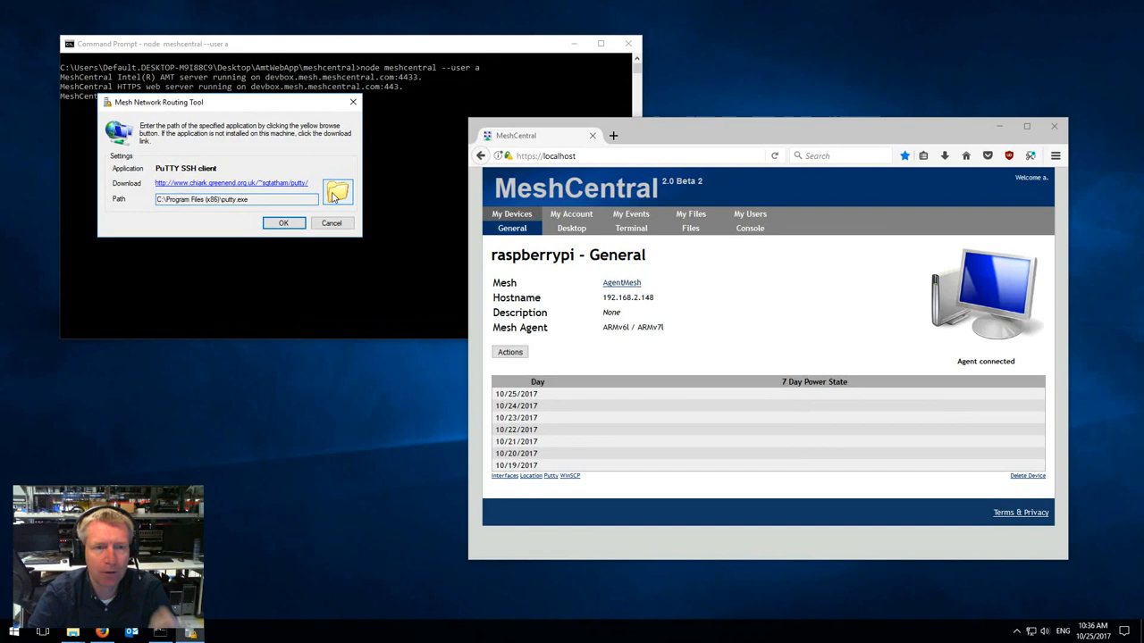
pyautogui.click(338, 193)
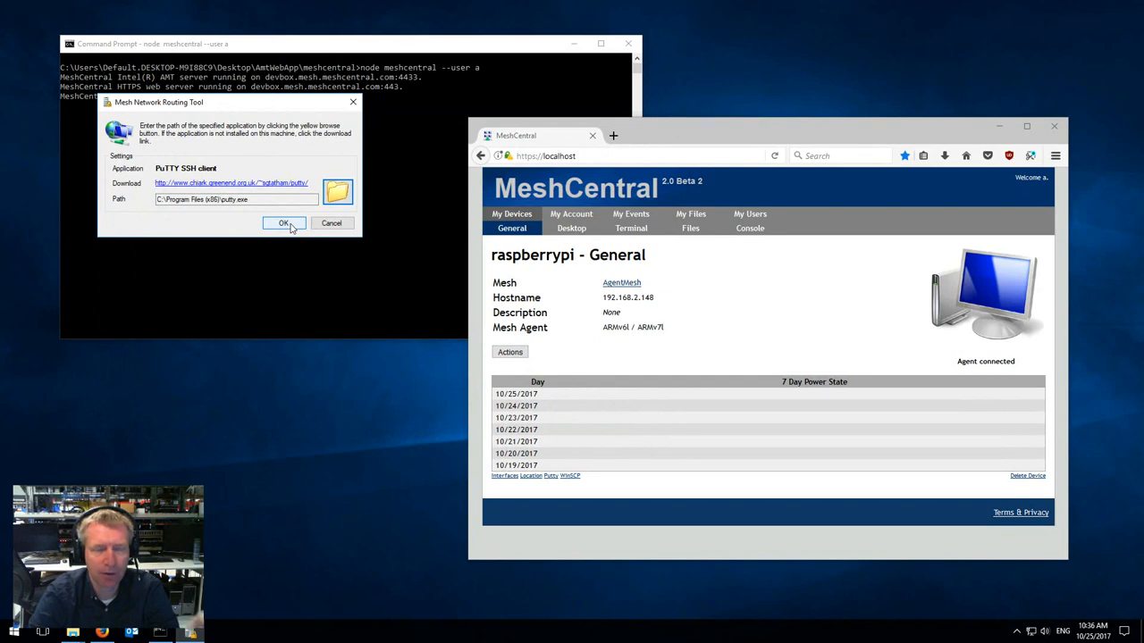
pyautogui.click(282, 223)
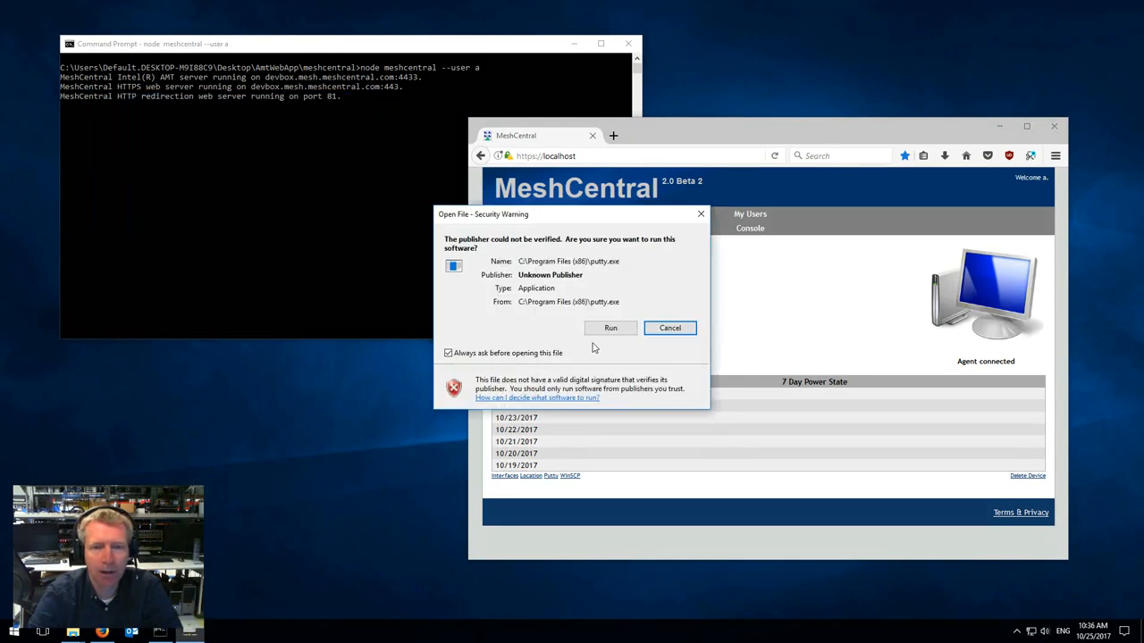
pyautogui.click(611, 328)
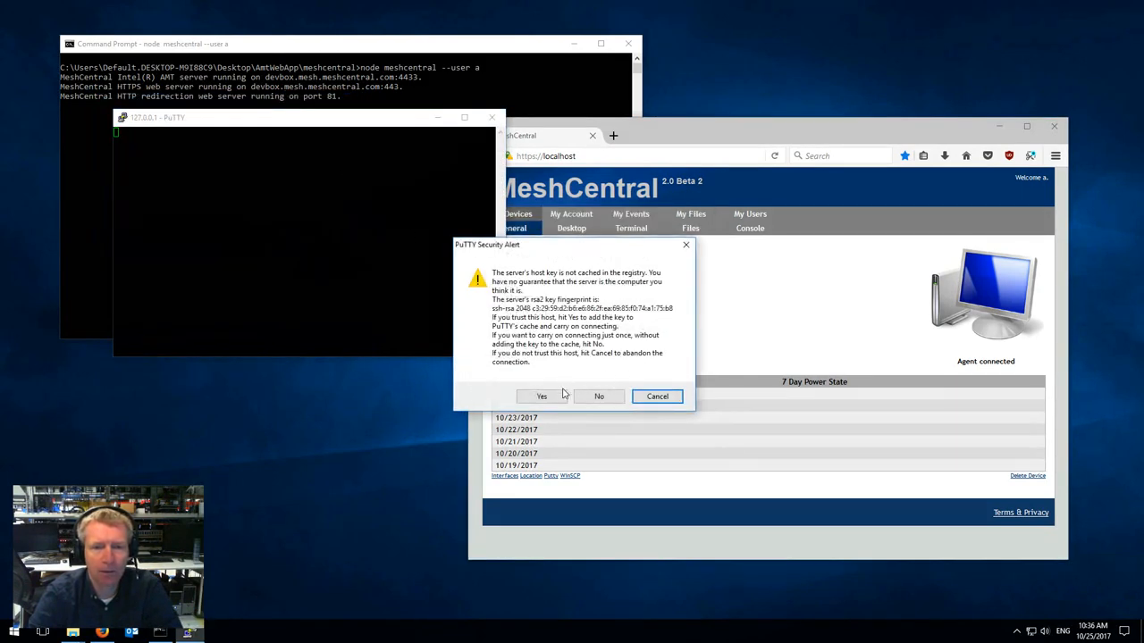
# Trust the host key and log into the Raspberry Pi shell as 'pi'
pyautogui.click(542, 397)
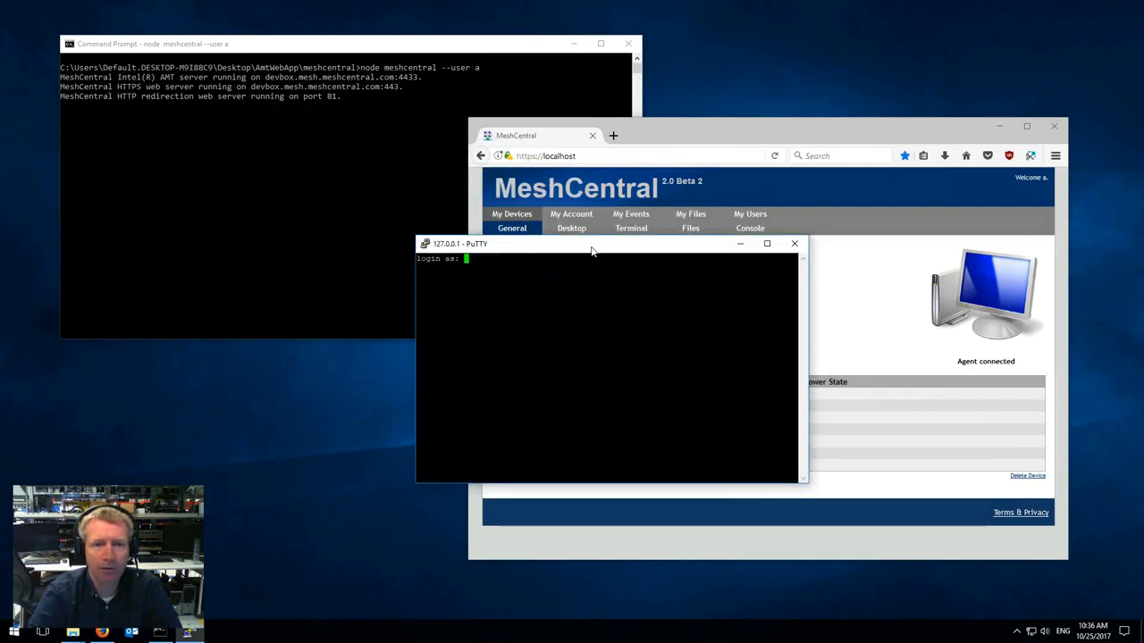
pyautogui.write('pi')
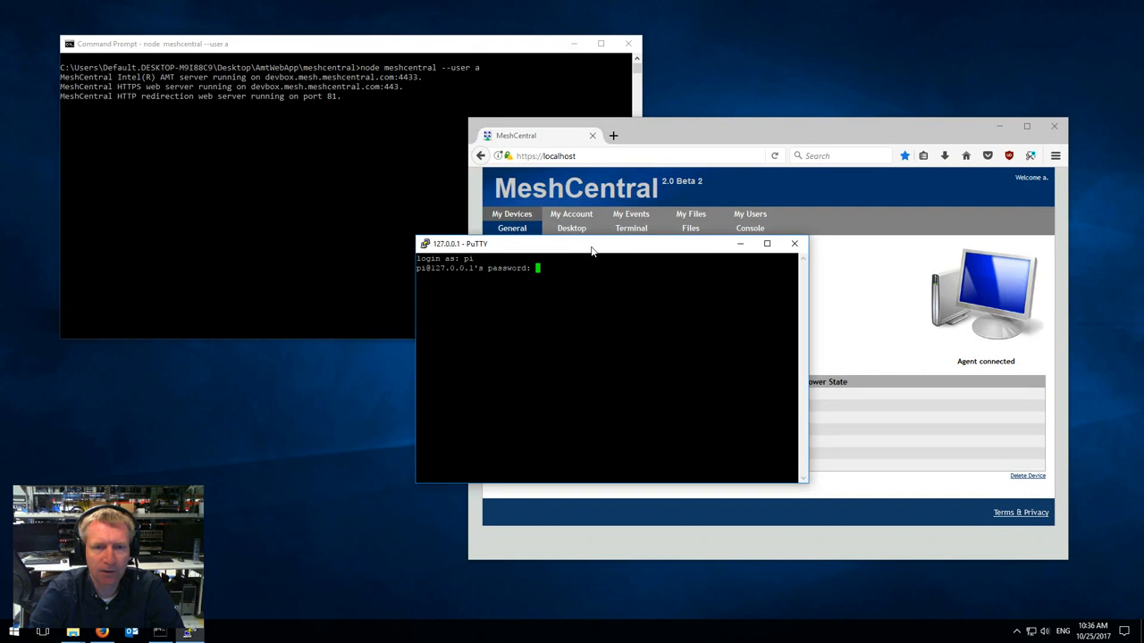
pyautogui.press('Return')
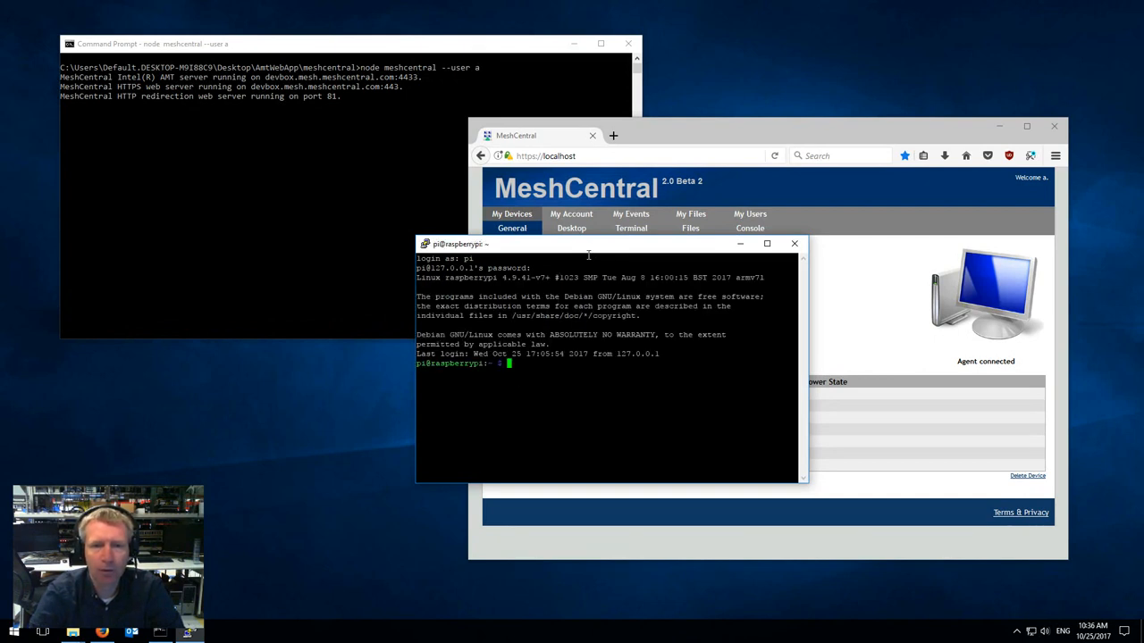
pyautogui.moveTo(588, 243); pyautogui.dragTo(438, 200)
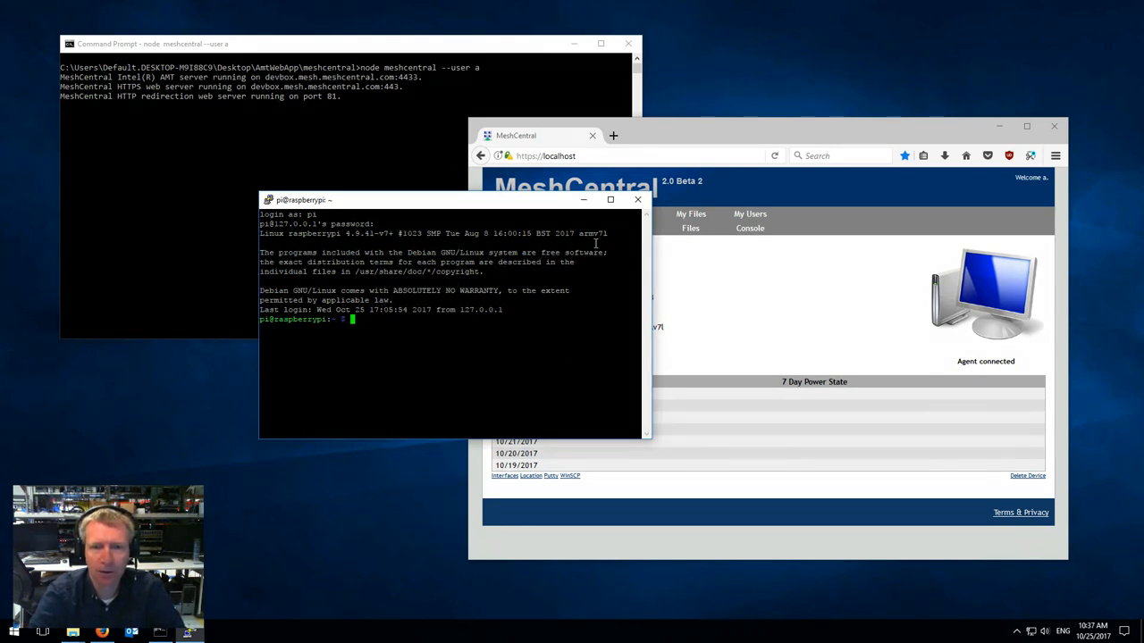
# Close the PuTTY SSH session and confirm ending it
pyautogui.click(636, 200)
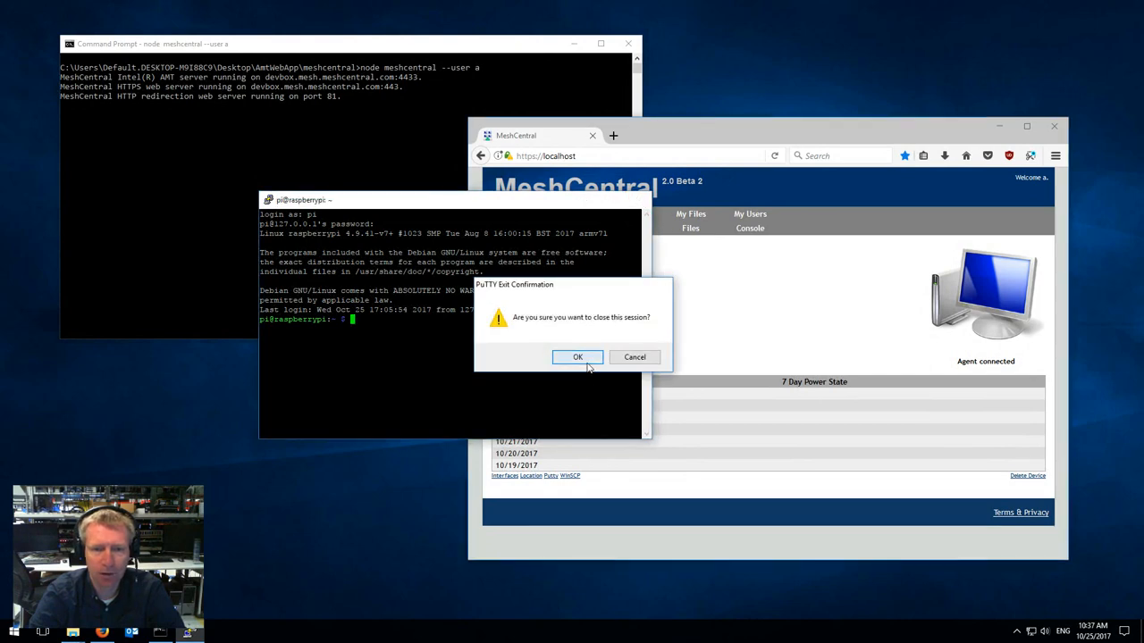
pyautogui.click(577, 357)
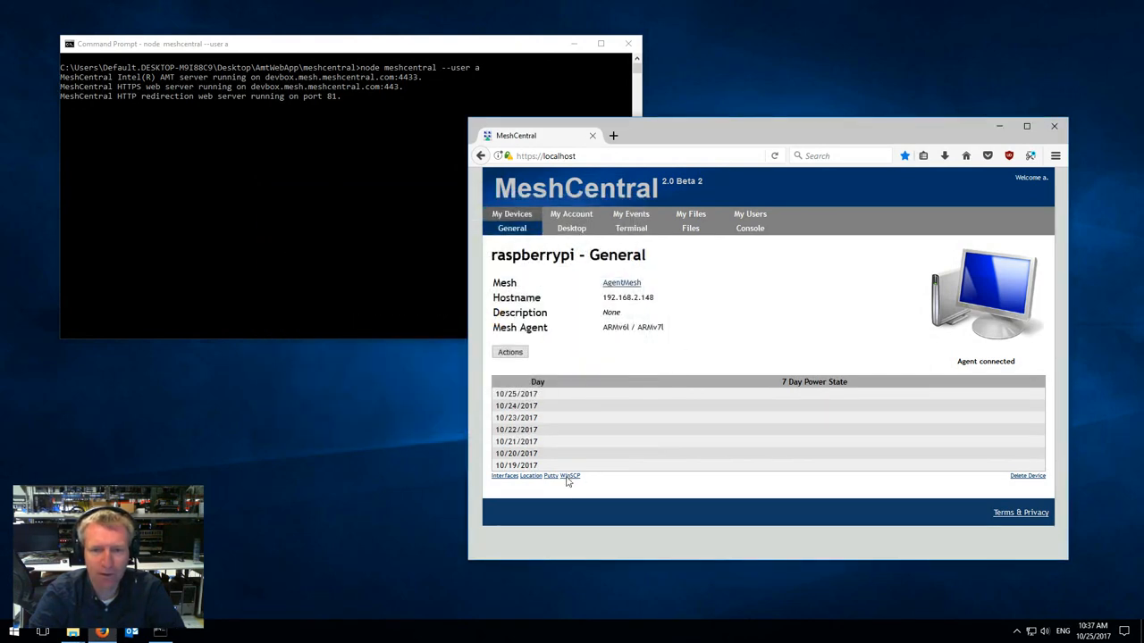
# Start a WinSCP session to raspberrypi, accepting its path and allowing it to run
pyautogui.click(568, 475)
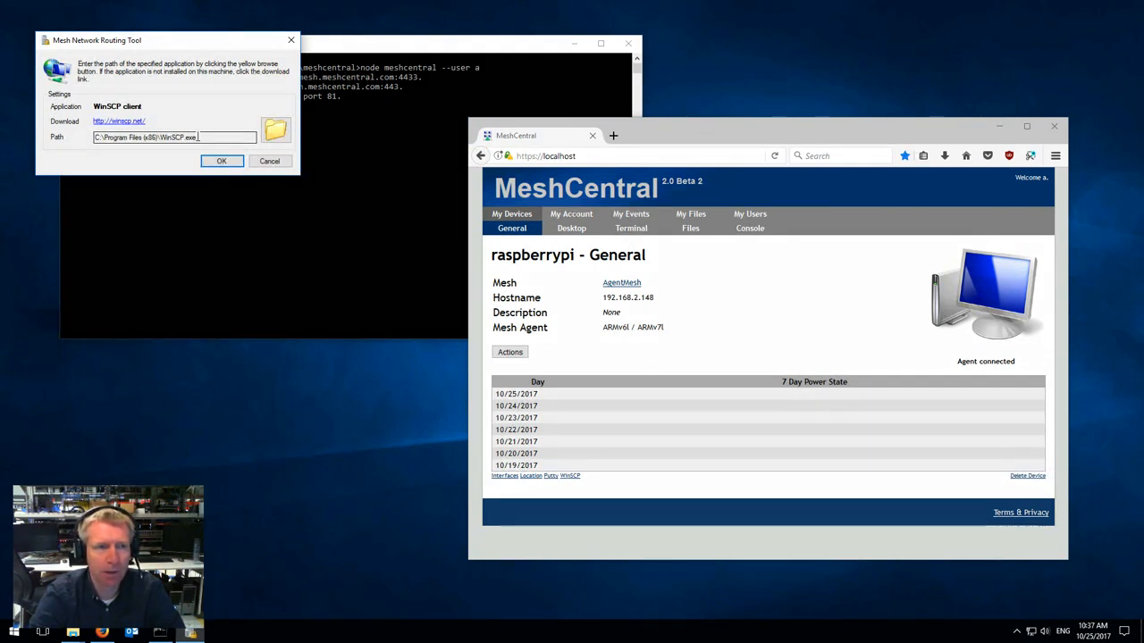
pyautogui.click(222, 161)
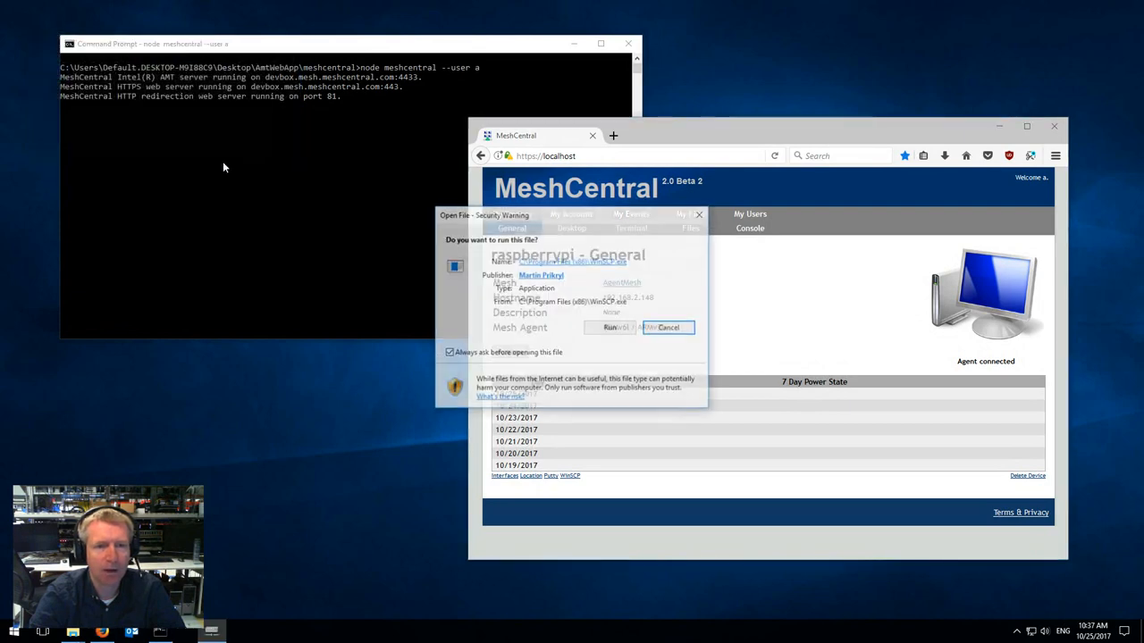
pyautogui.click(611, 327)
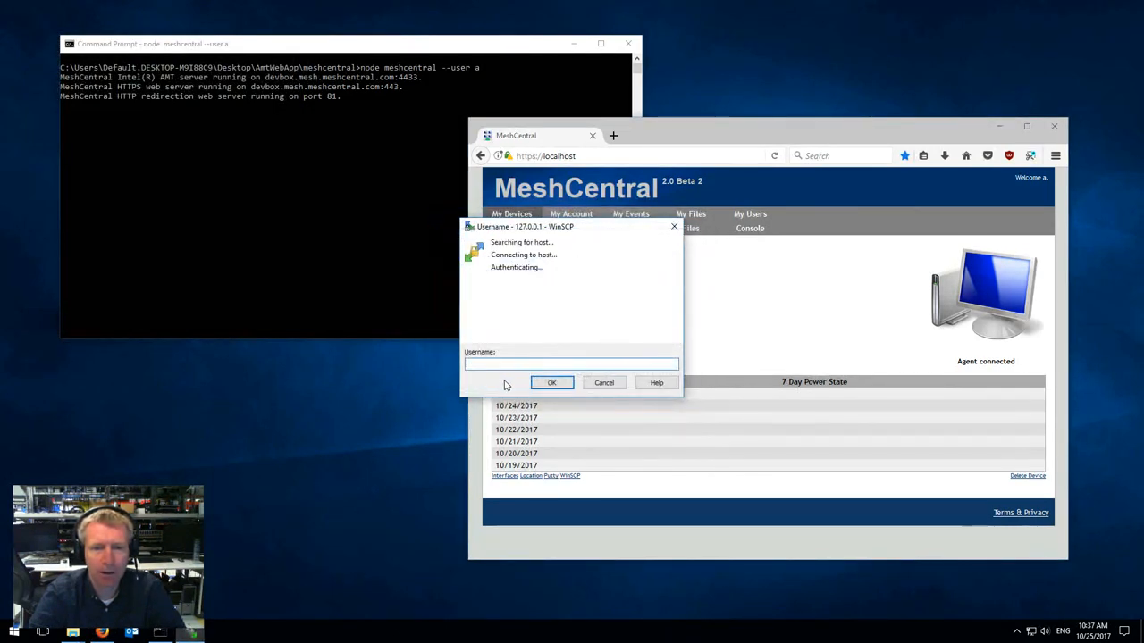
# Sign into WinSCP to list the Pi's home folder, then close and confirm ending the session
pyautogui.click(550, 382)
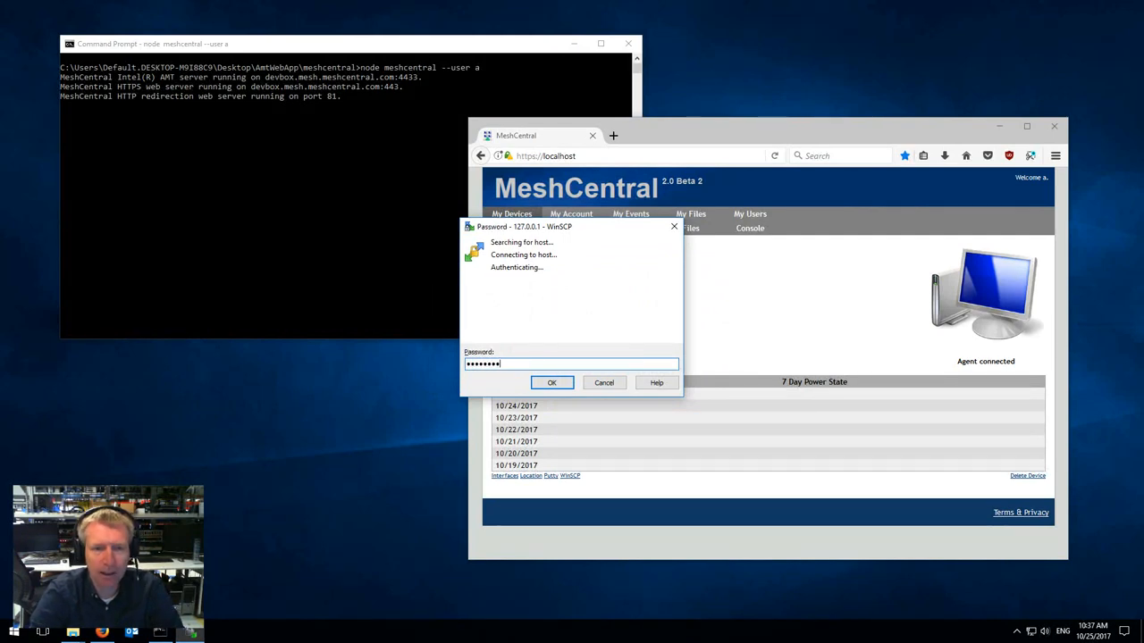
pyautogui.click(550, 383)
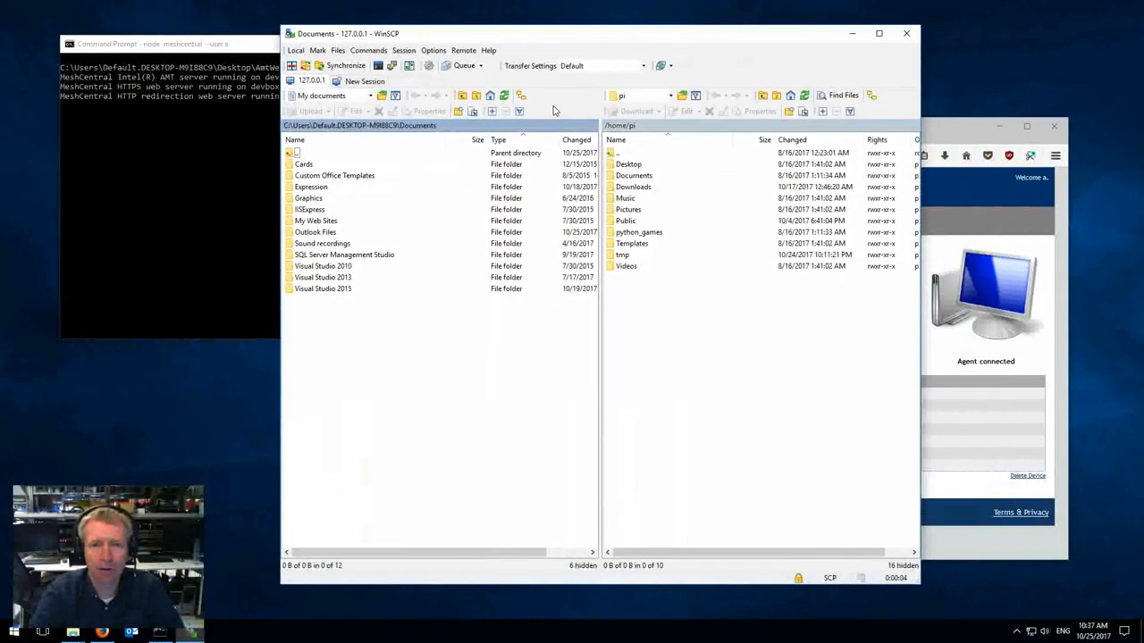
pyautogui.moveTo(908, 33)
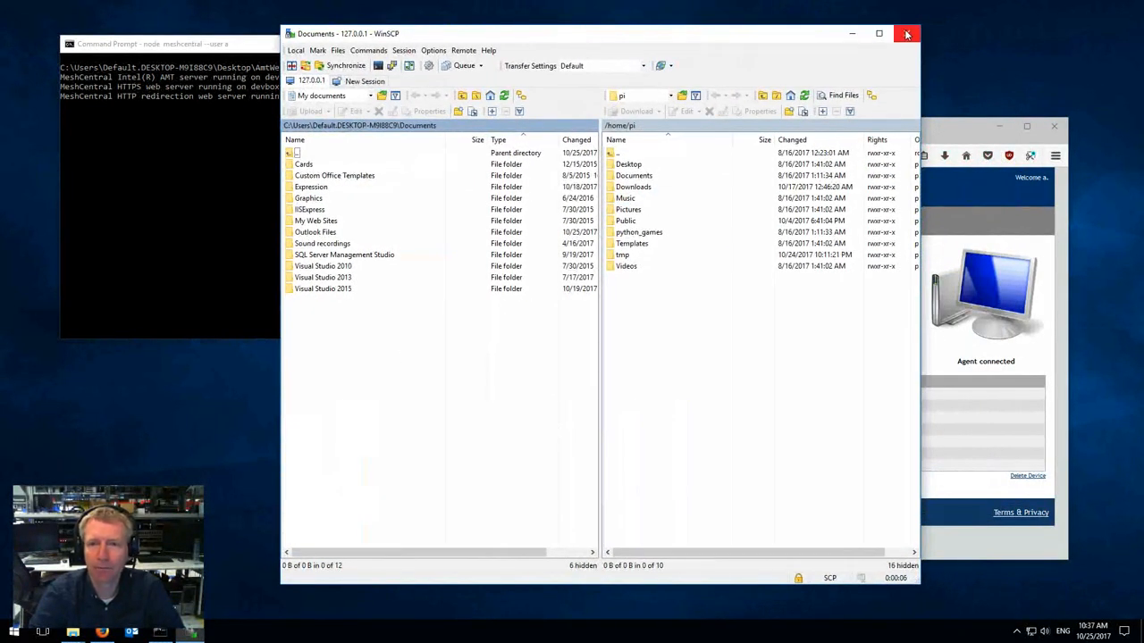
pyautogui.click(906, 32)
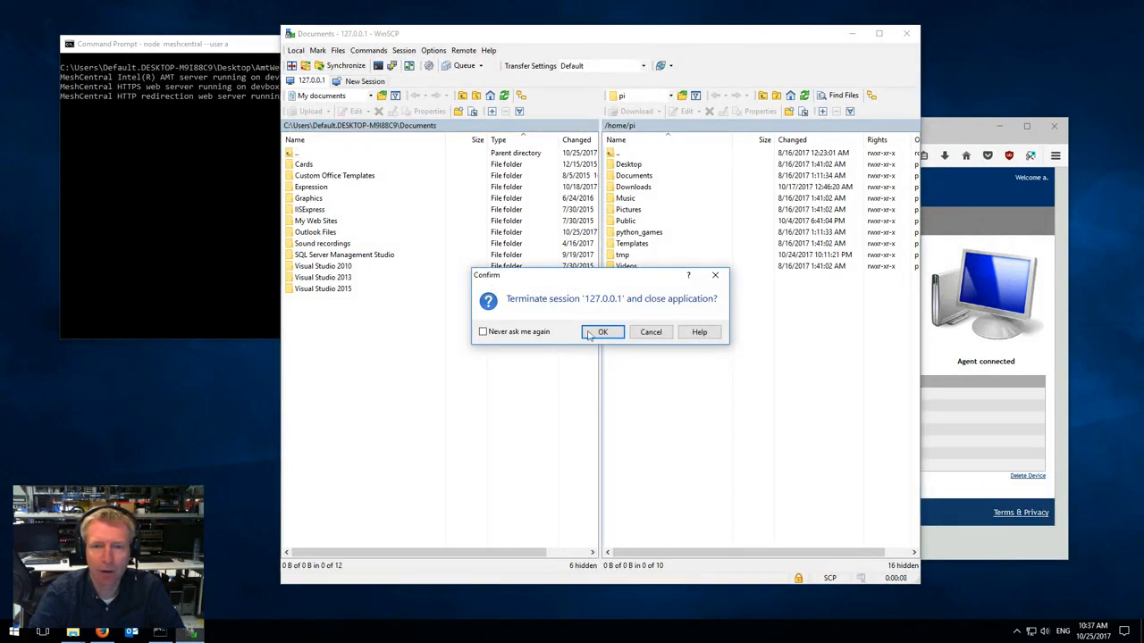
pyautogui.click(600, 330)
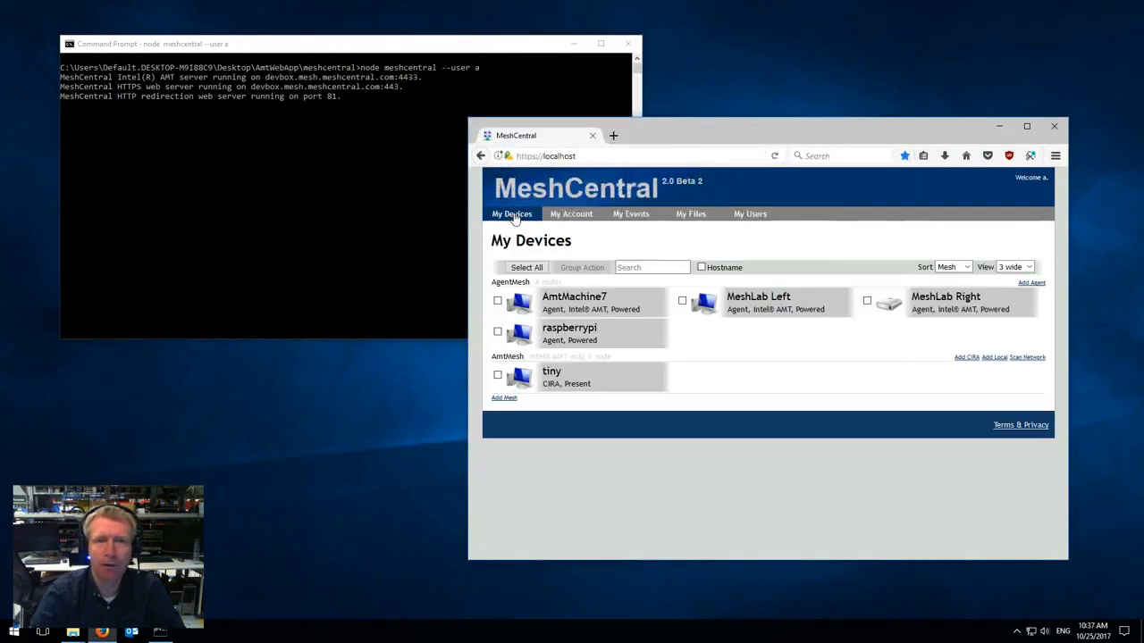
pyautogui.moveTo(715, 336)
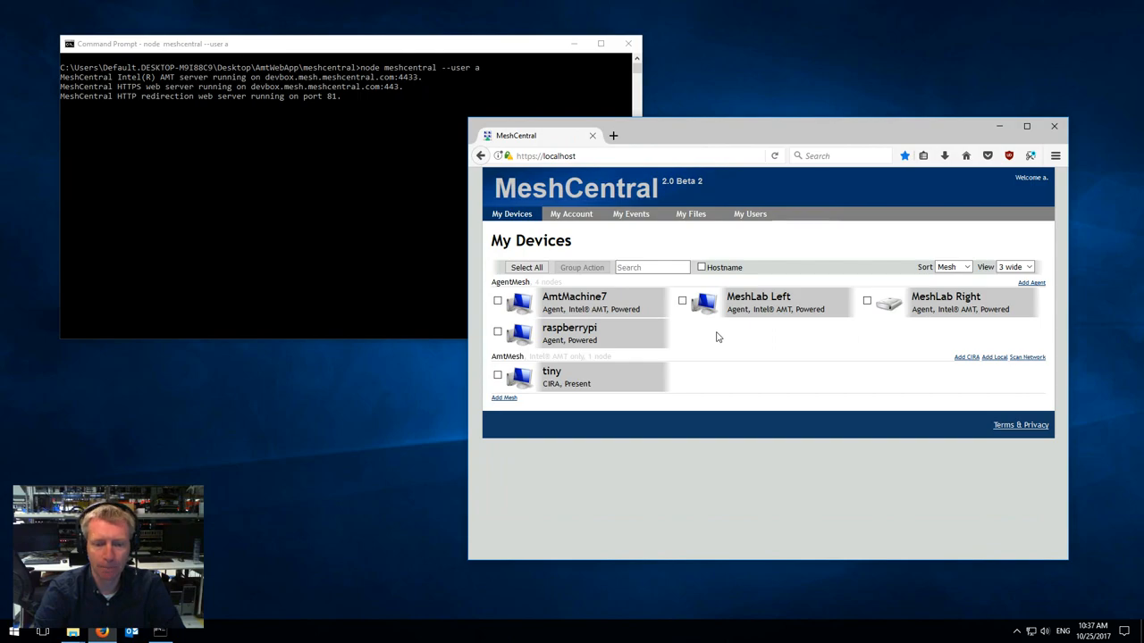